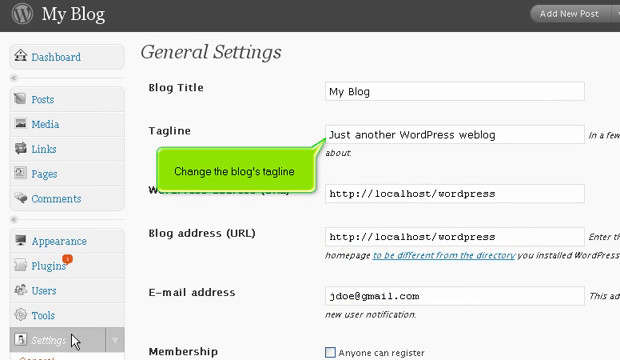
Save tagline 'My WordPress Blog', open registration, 11/29/2008 dates, 1:24 AM times, Sunday week start.
{"action": "type", "text": "My WordPress Blog"}
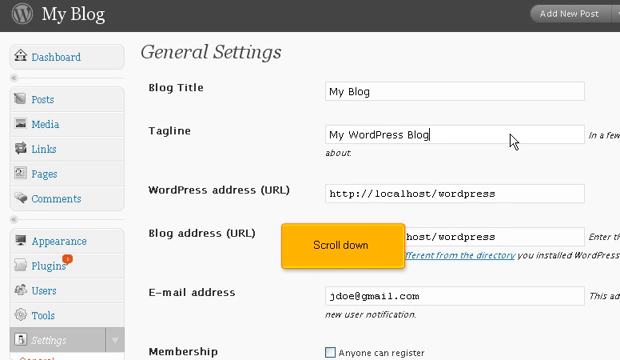
{"action": "scroll", "scroll_direction": "down", "scroll_amount": 3}
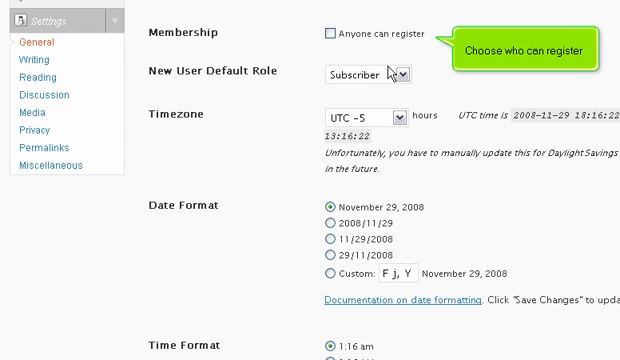
{"action": "left_click", "coordinate": [333, 36]}
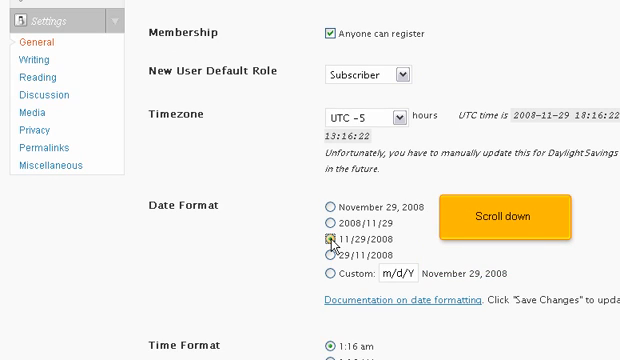
{"action": "scroll", "scroll_direction": "down", "scroll_amount": 3}
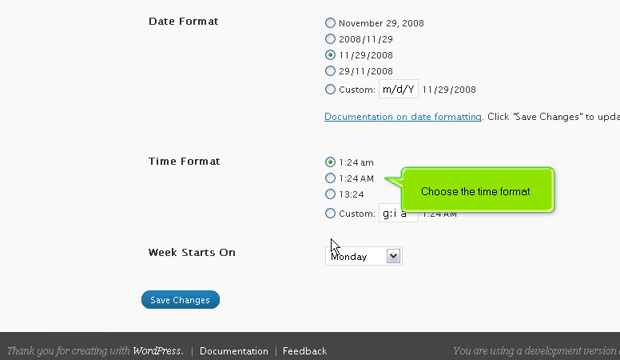
{"action": "mouse_move", "coordinate": [336, 187]}
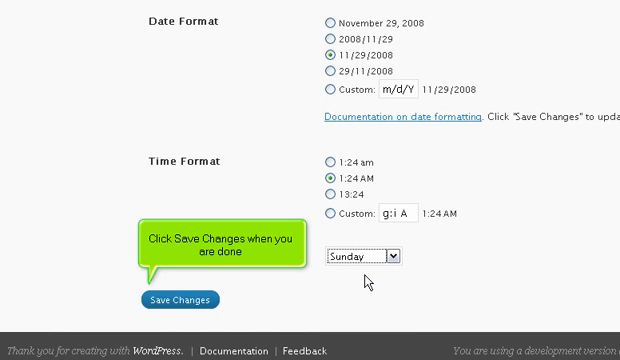
{"action": "mouse_move", "coordinate": [369, 286]}
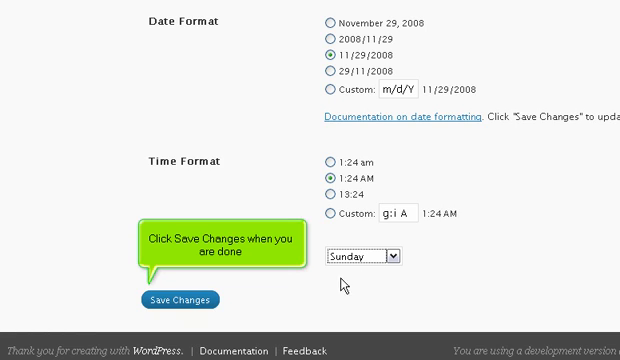
{"action": "left_click", "coordinate": [177, 299]}
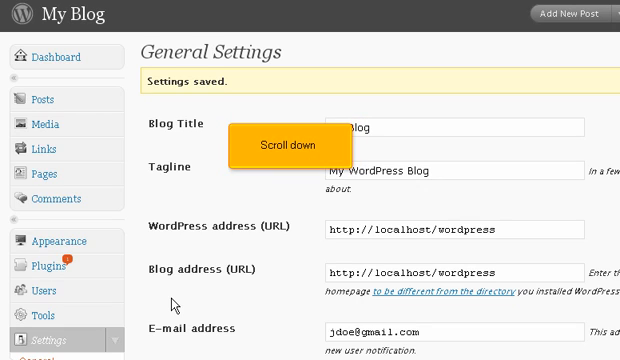
{"action": "scroll", "scroll_direction": "down", "scroll_amount": 3}
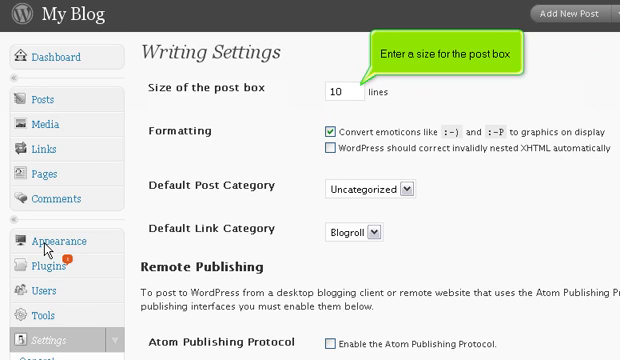
Enter 15 as the post box size and save the Writing settings.
{"action": "type", "text": "15"}
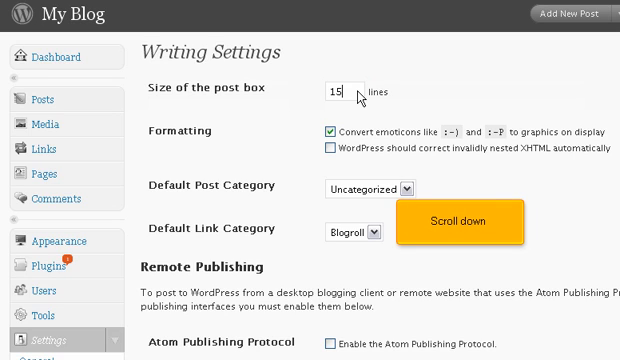
{"action": "scroll", "scroll_direction": "down", "scroll_amount": 3}
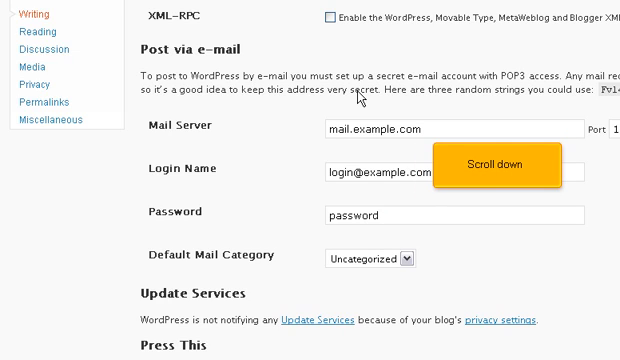
{"action": "scroll", "scroll_direction": "down", "scroll_amount": 3}
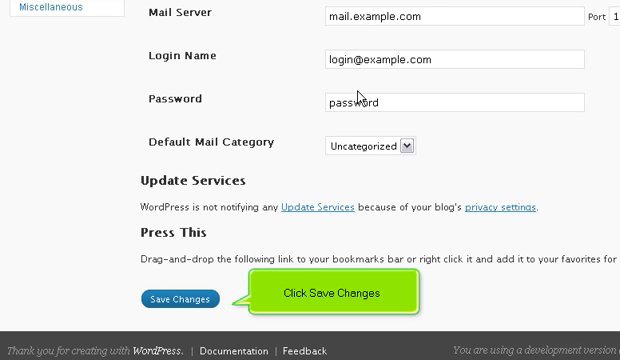
{"action": "left_click", "coordinate": [180, 299]}
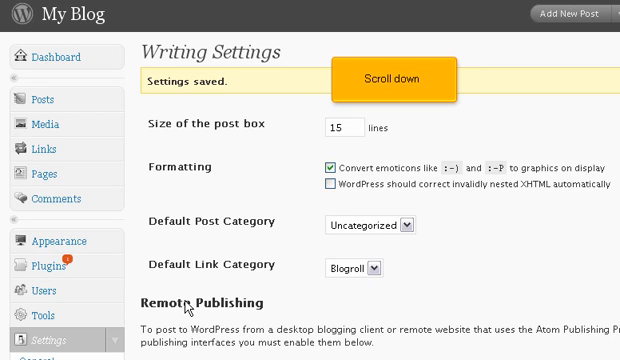
{"action": "scroll", "scroll_direction": "down", "scroll_amount": 3}
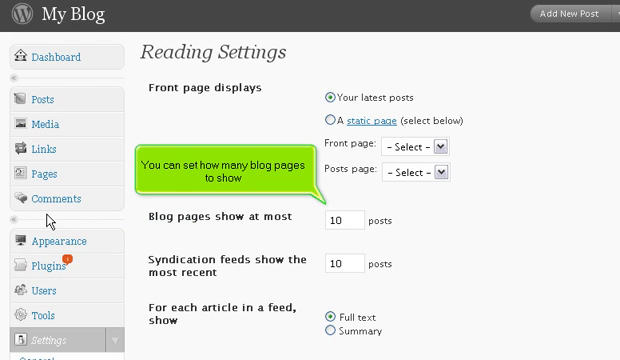
{"action": "mouse_move", "coordinate": [363, 226]}
{"action": "type", "text": "15"}
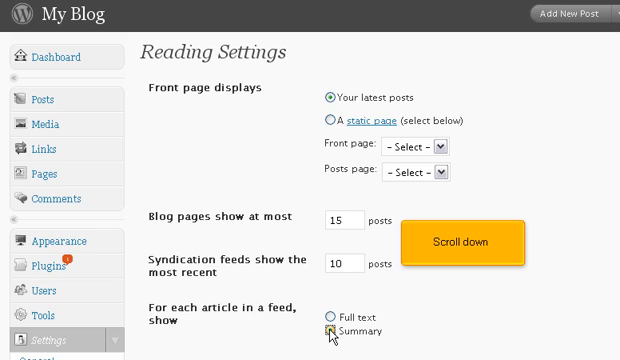
Save Reading settings with 15 posts per blog page and summary feeds.
{"action": "scroll", "scroll_direction": "down", "scroll_amount": 3}
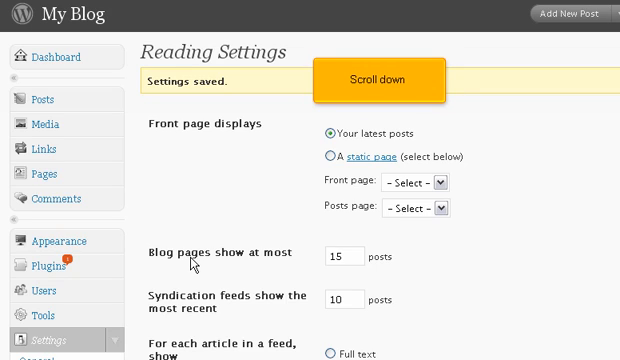
{"action": "scroll", "scroll_direction": "down", "scroll_amount": 3}
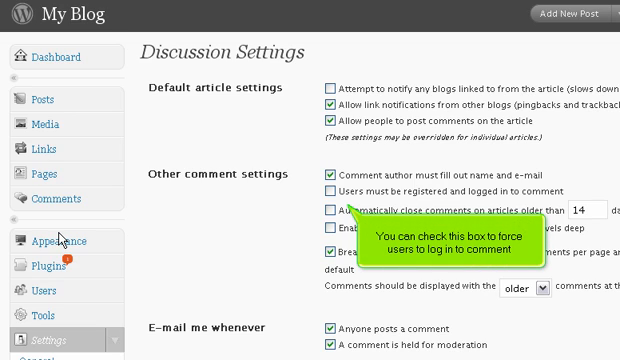
{"action": "mouse_move", "coordinate": [215, 215]}
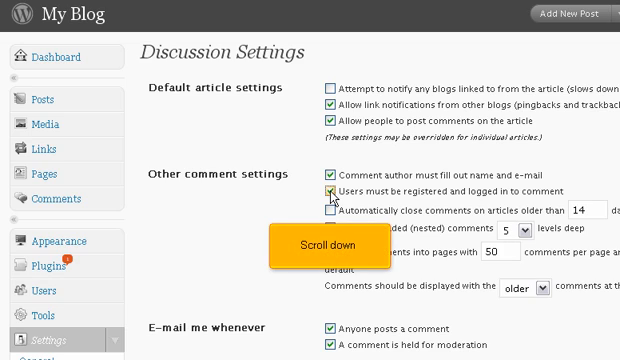
Save Discussion settings requiring registration and admin approval, with PG rating and Blank avatar.
{"action": "scroll", "scroll_direction": "down", "scroll_amount": 3}
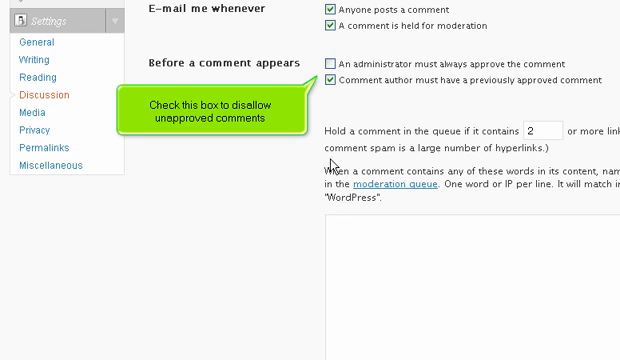
{"action": "left_click", "coordinate": [332, 62]}
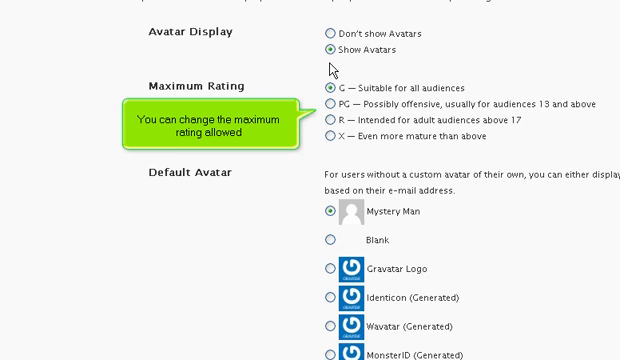
{"action": "mouse_move", "coordinate": [333, 110]}
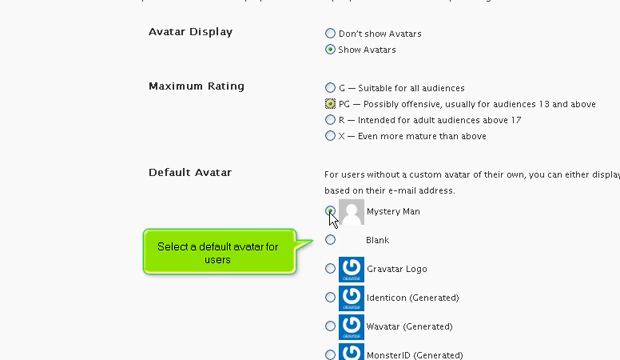
{"action": "left_click", "coordinate": [330, 244]}
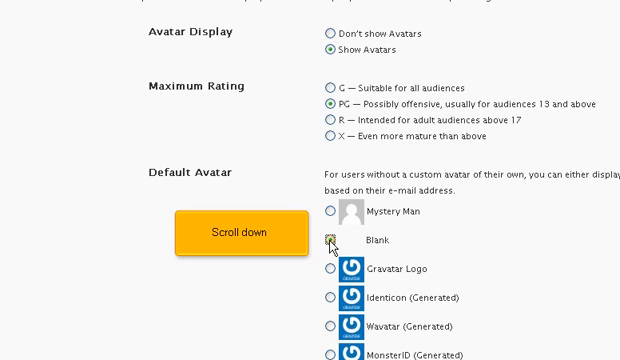
{"action": "scroll", "scroll_direction": "down", "scroll_amount": 3}
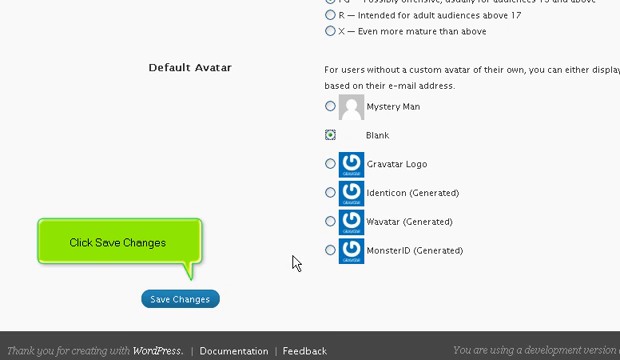
{"action": "left_click", "coordinate": [181, 298]}
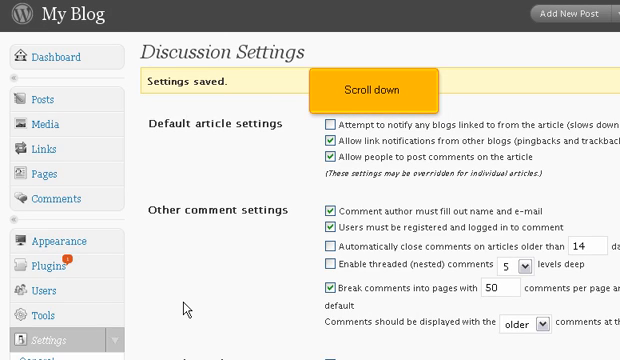
{"action": "scroll", "scroll_direction": "down", "scroll_amount": 3}
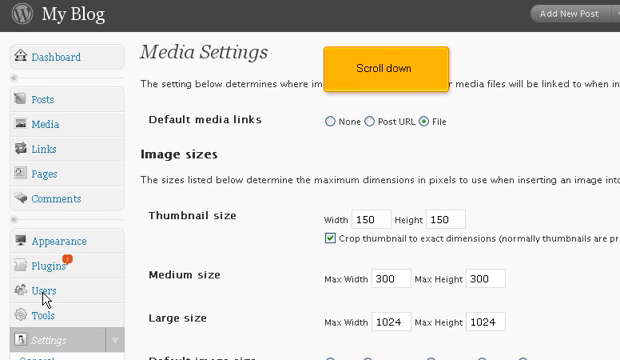
Scroll through the default media links and image size options.
{"action": "scroll", "scroll_direction": "down", "scroll_amount": 3}
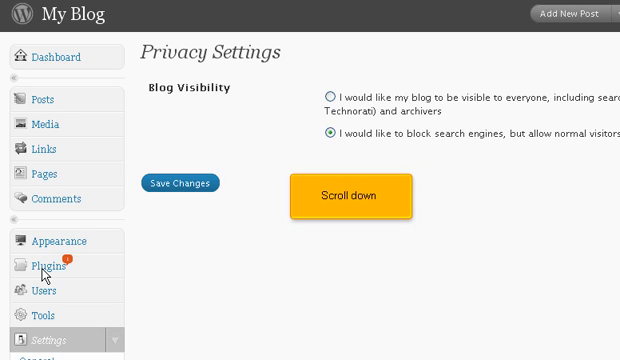
Scroll past the Blog Visibility option that blocks search engines.
{"action": "scroll", "scroll_direction": "down", "scroll_amount": 3}
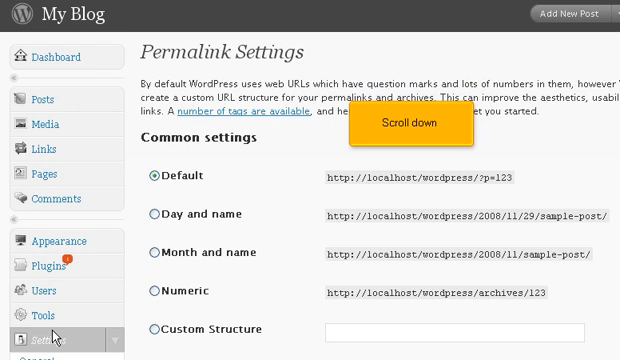
Scroll down the Permalink Settings page and go to the Miscellaneous settings page.
{"action": "scroll", "scroll_direction": "down", "scroll_amount": 3}
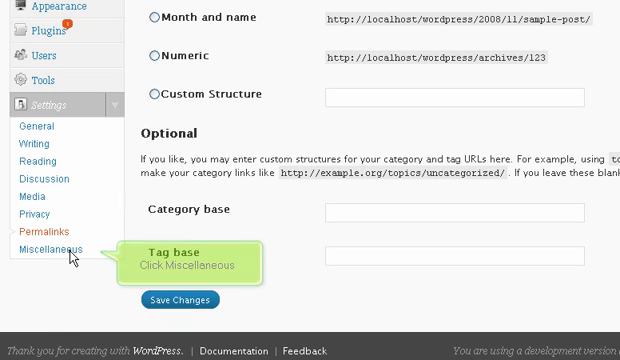
{"action": "left_click", "coordinate": [50, 252]}
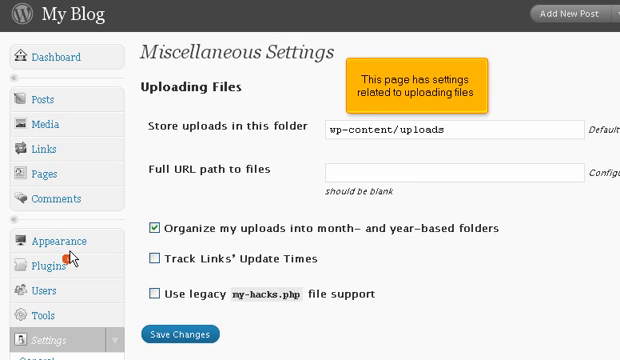